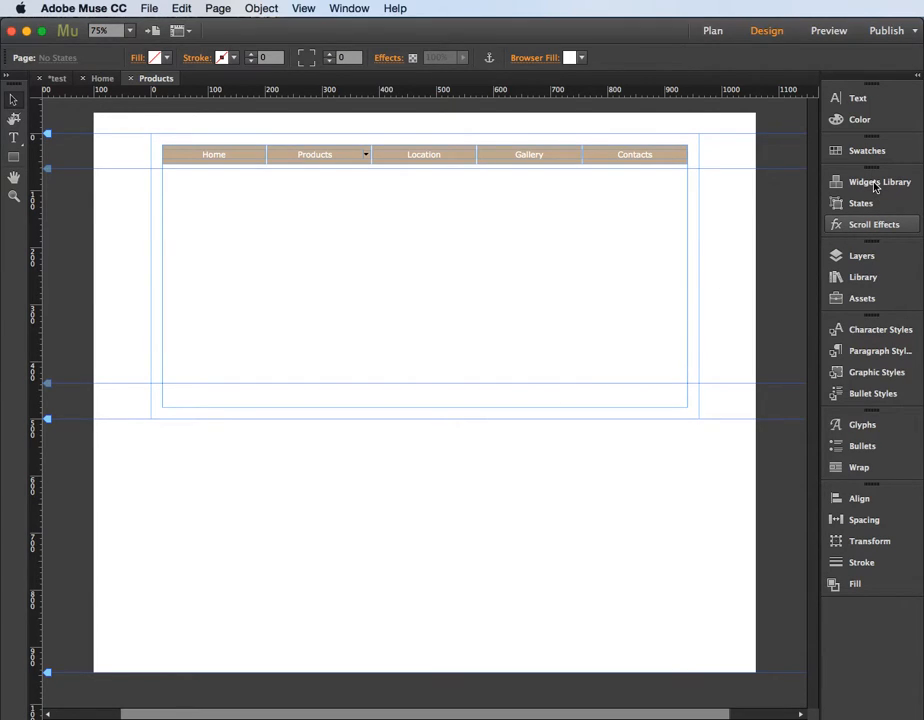
Browse the Widgets Library down to the Slideshows category
{"action": "left_click", "coordinate": [880, 180]}
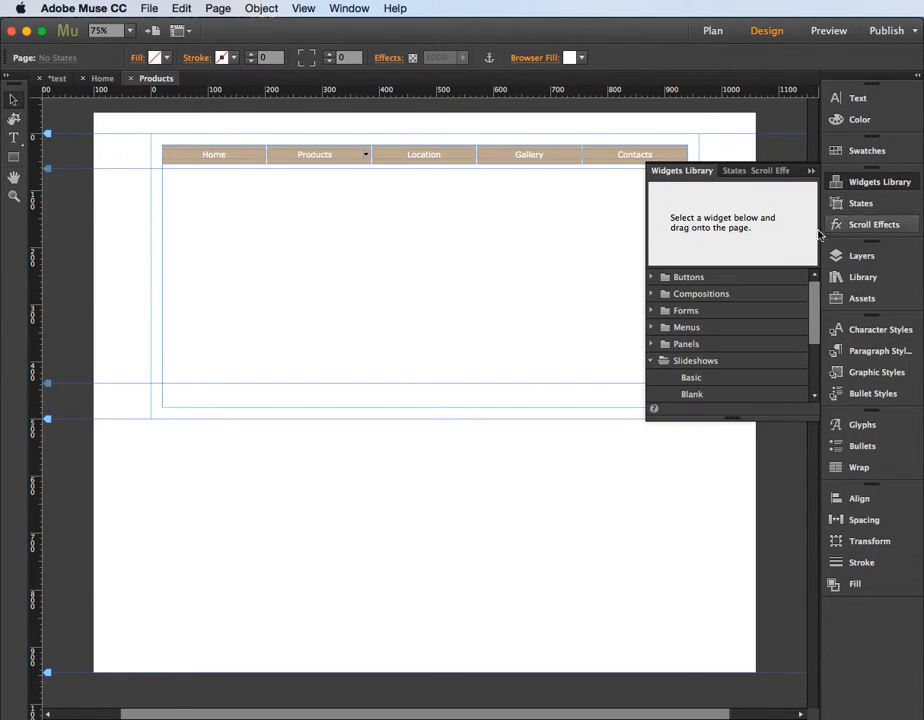
{"action": "scroll", "scroll_direction": "down", "scroll_amount": 3}
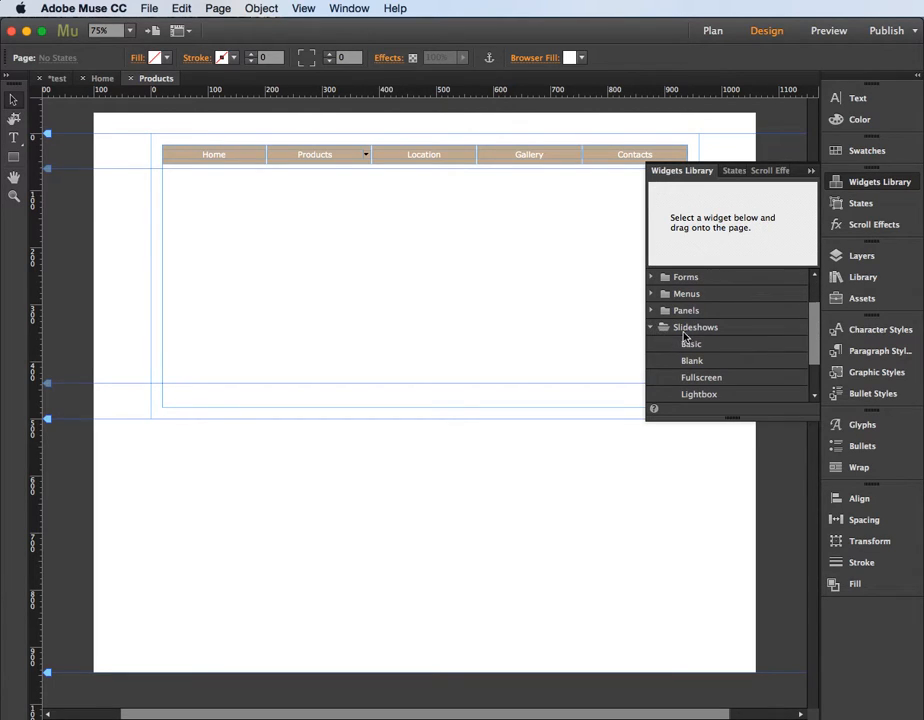
{"action": "mouse_move", "coordinate": [796, 336]}
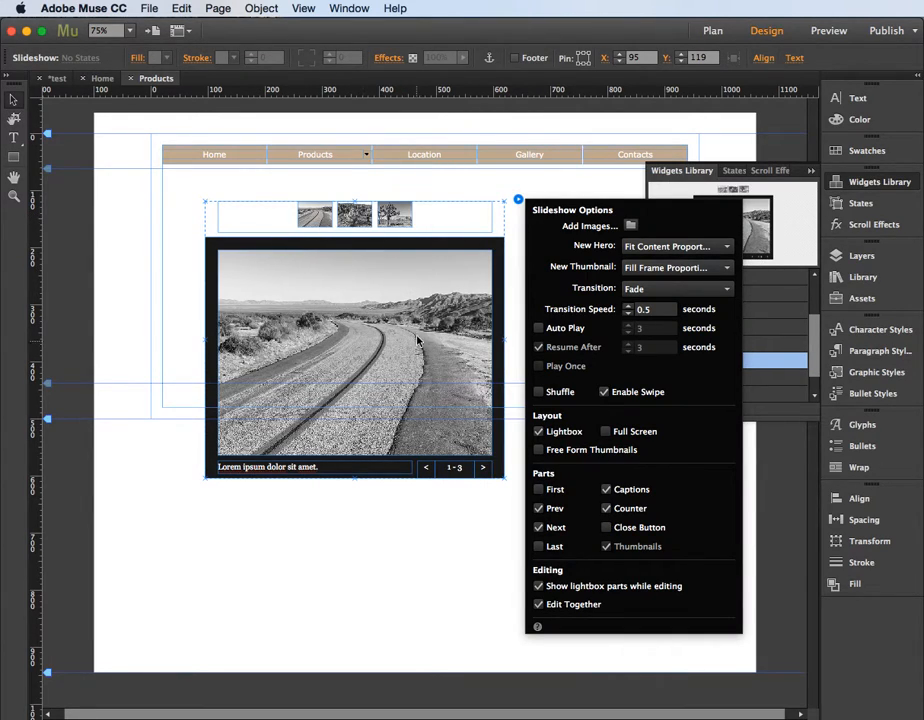
{"action": "mouse_move", "coordinate": [392, 358]}
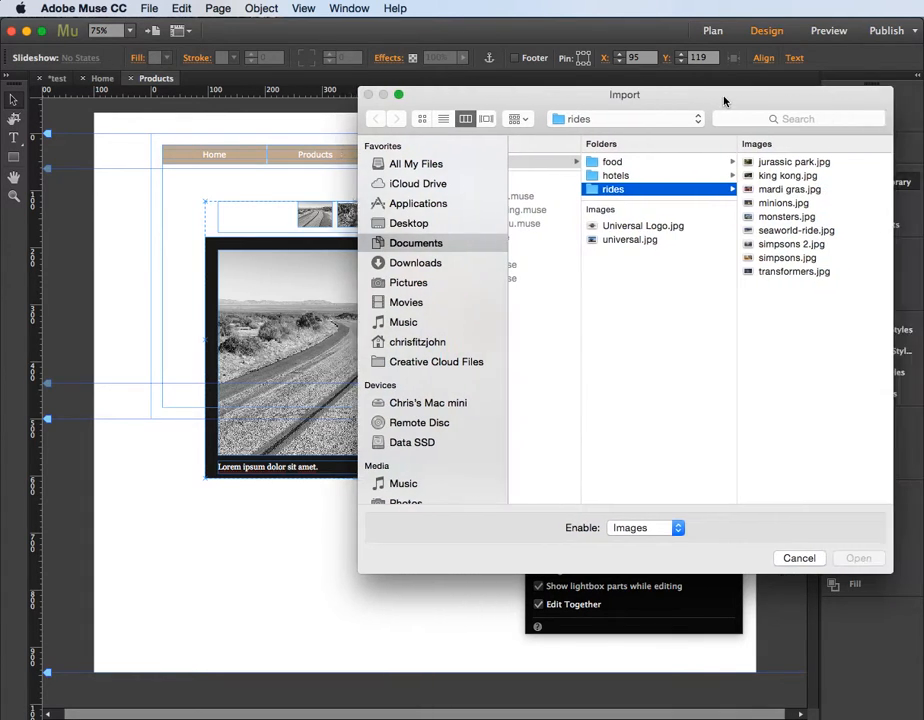
Import the six theme-park ride photos from the rides folder into the slideshow
{"action": "left_click", "coordinate": [596, 160]}
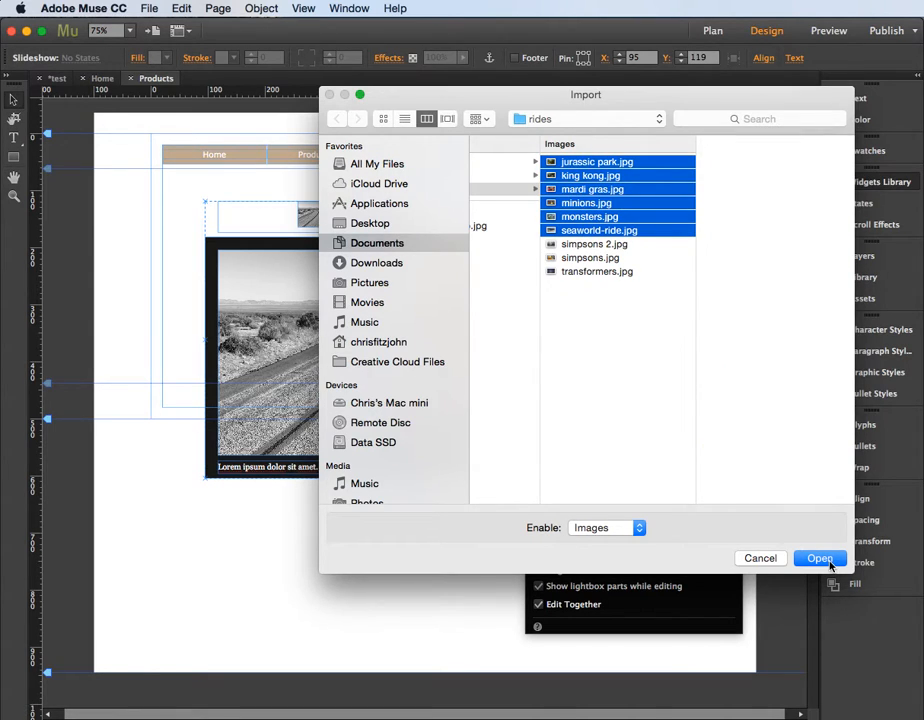
{"action": "left_click", "coordinate": [820, 558]}
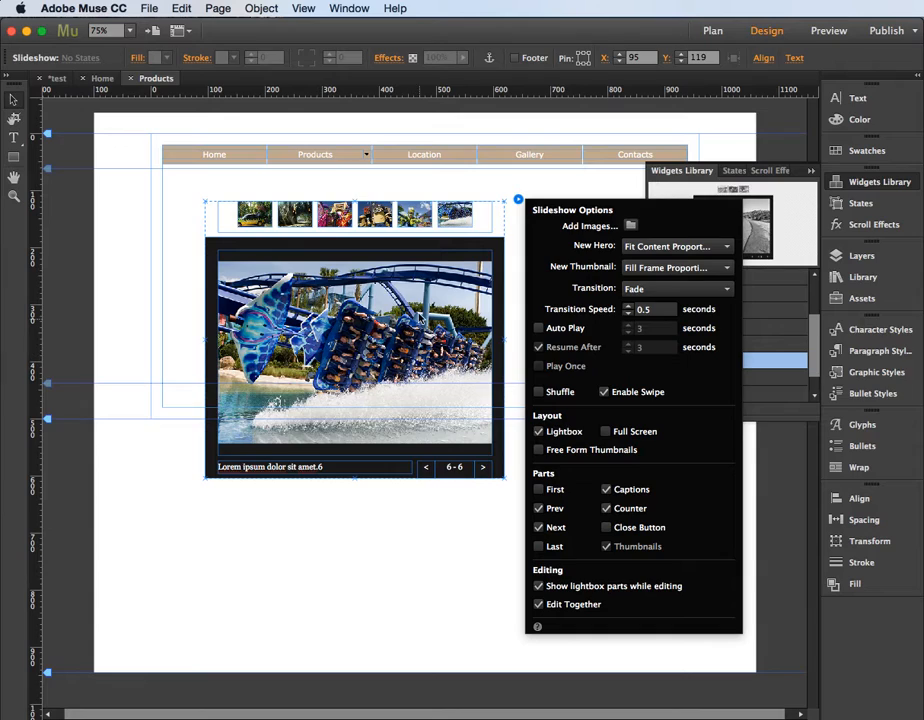
{"action": "mouse_move", "coordinate": [398, 442]}
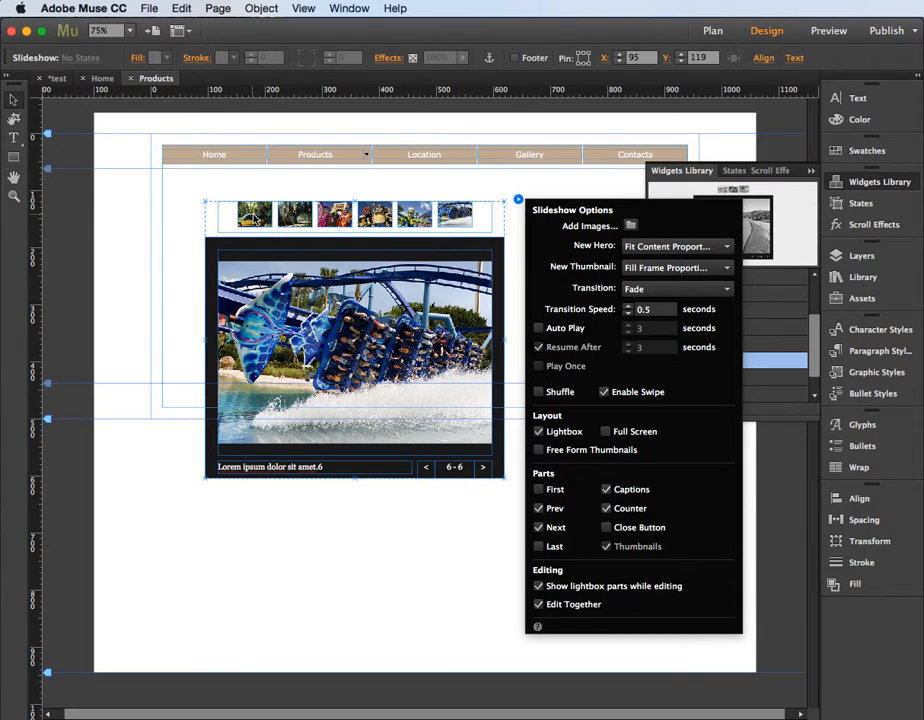
{"action": "mouse_move", "coordinate": [476, 218]}
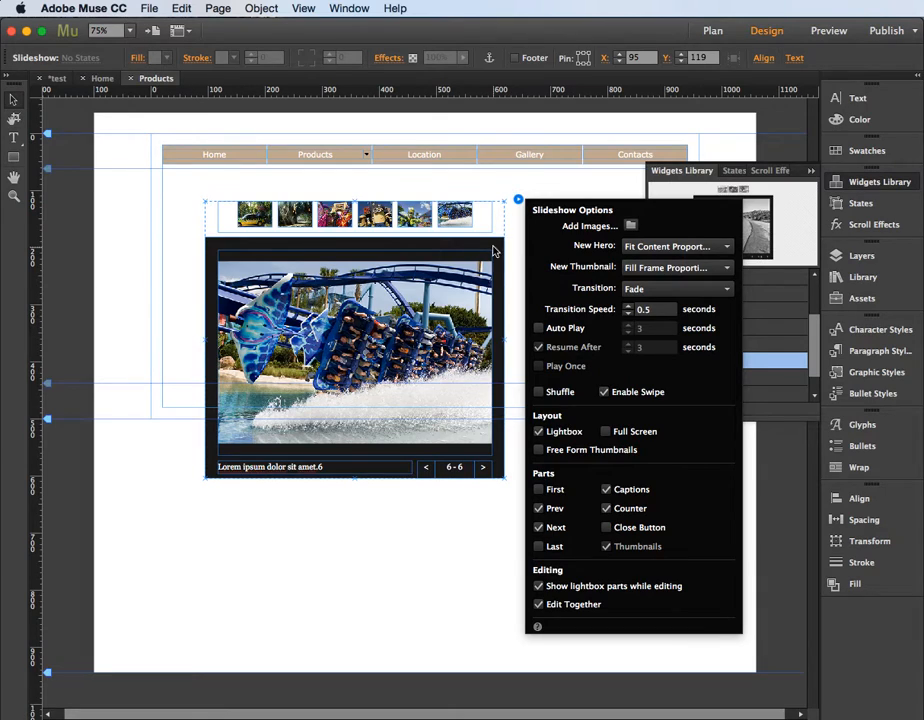
{"action": "mouse_move", "coordinate": [508, 422]}
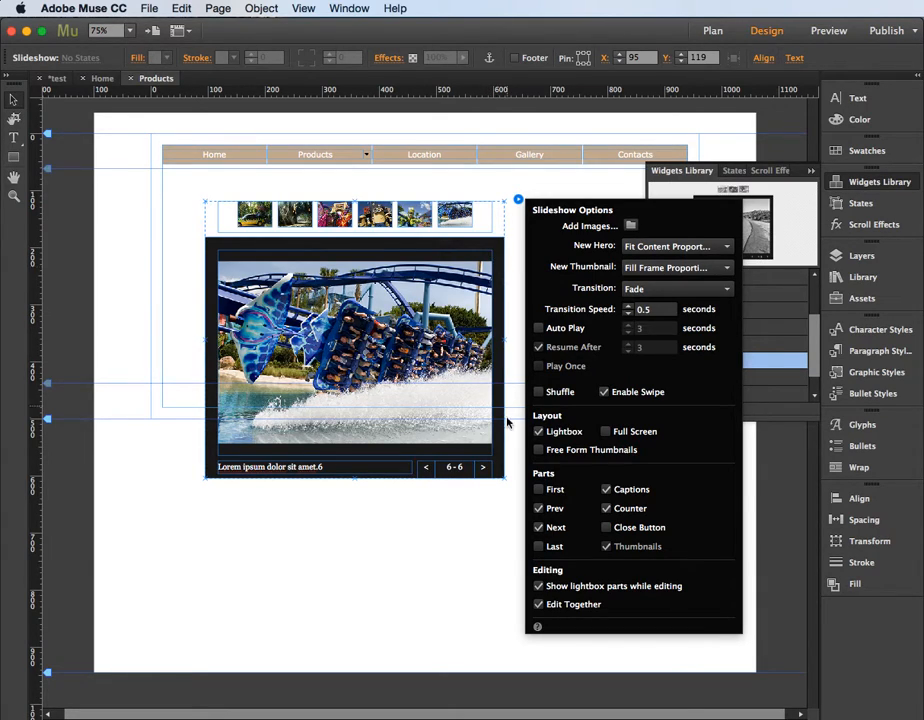
{"action": "mouse_move", "coordinate": [502, 458]}
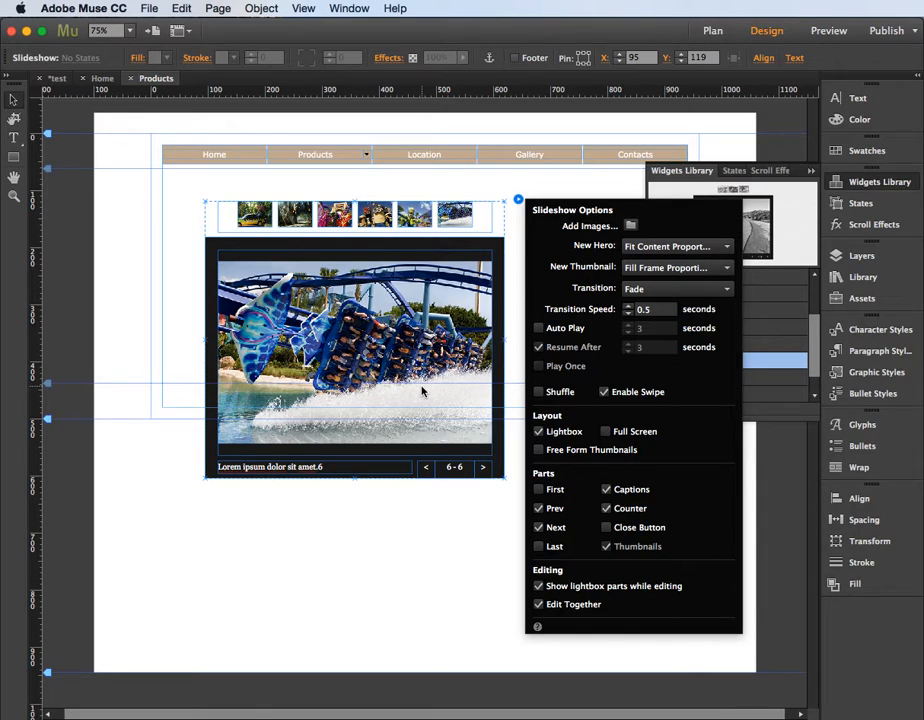
{"action": "mouse_move", "coordinate": [392, 384]}
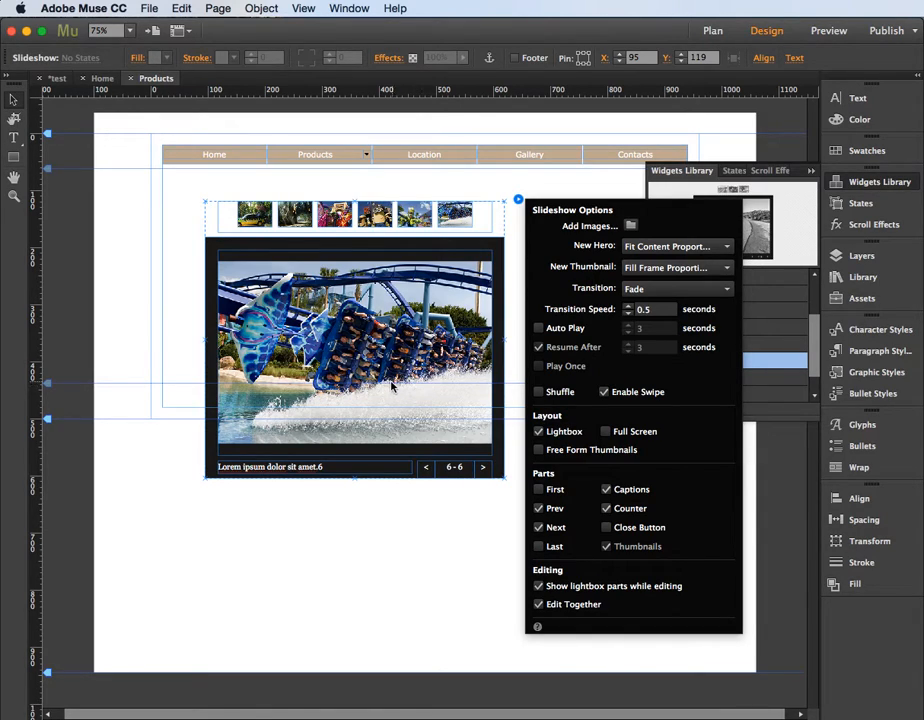
Preview the page in Safari to see the slideshow play as a lightbox over the darkened page
{"action": "left_click", "coordinate": [404, 588]}
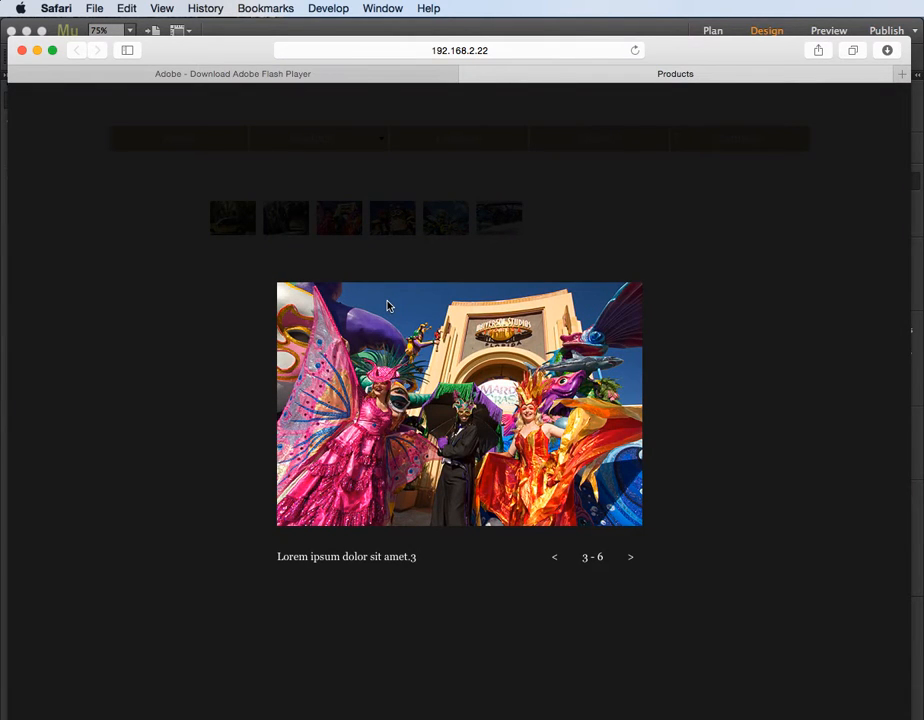
{"action": "mouse_move", "coordinate": [516, 348]}
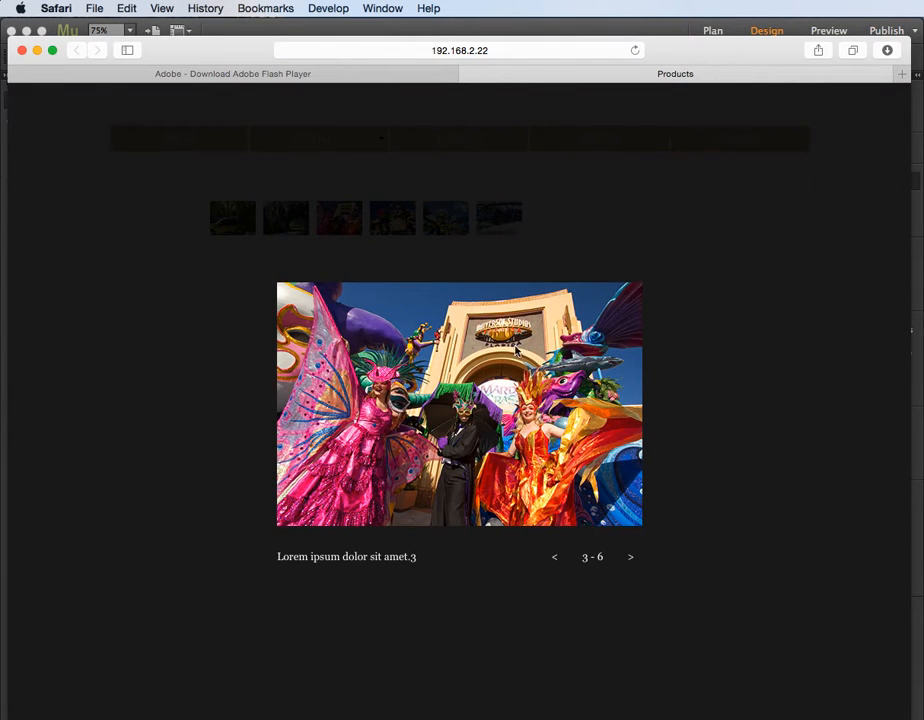
{"action": "mouse_move", "coordinate": [680, 326]}
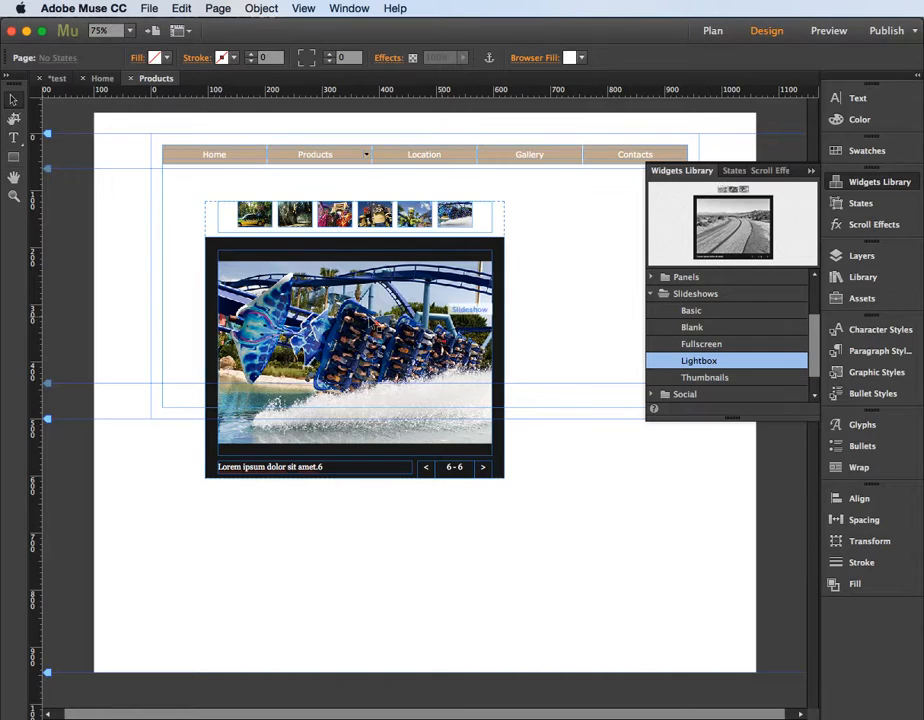
Hide the lightbox parts while editing so only the six-thumbnail strip shows, and select it for moving
{"action": "left_click", "coordinate": [356, 350]}
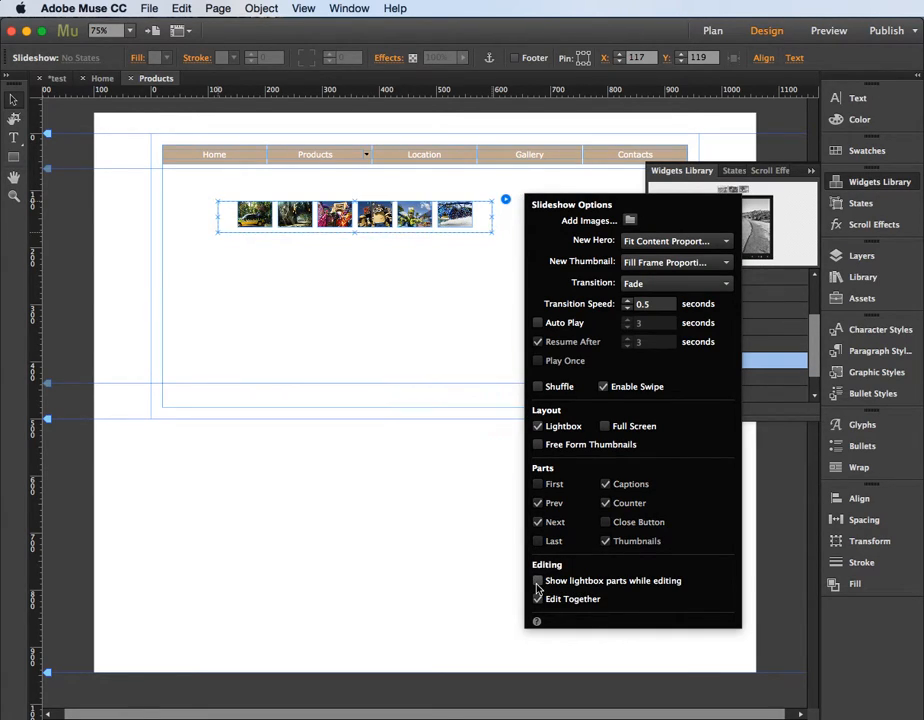
{"action": "left_click", "coordinate": [538, 580]}
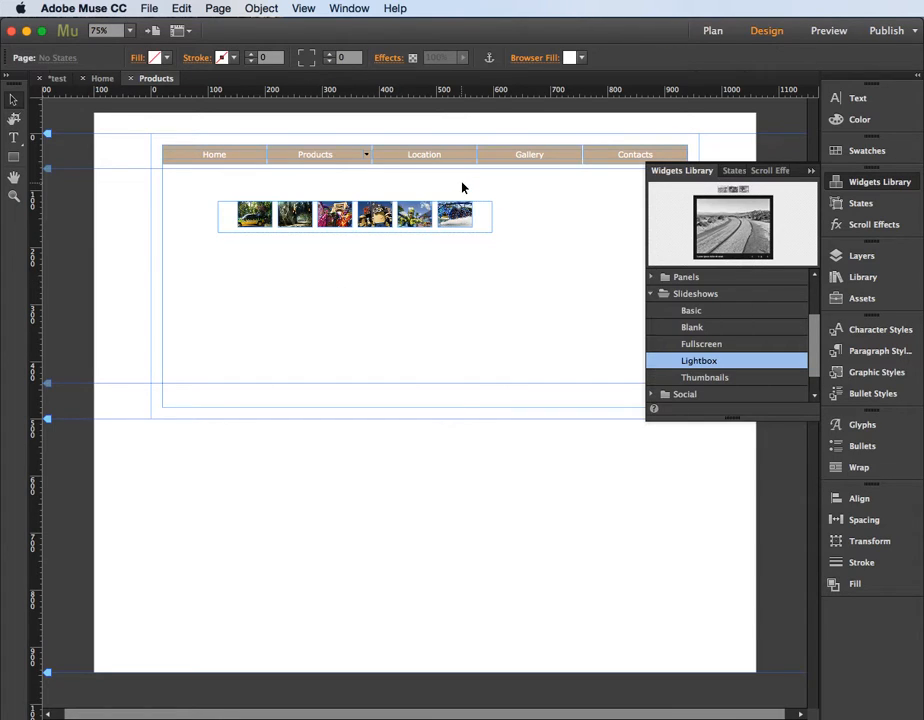
{"action": "left_click", "coordinate": [252, 214]}
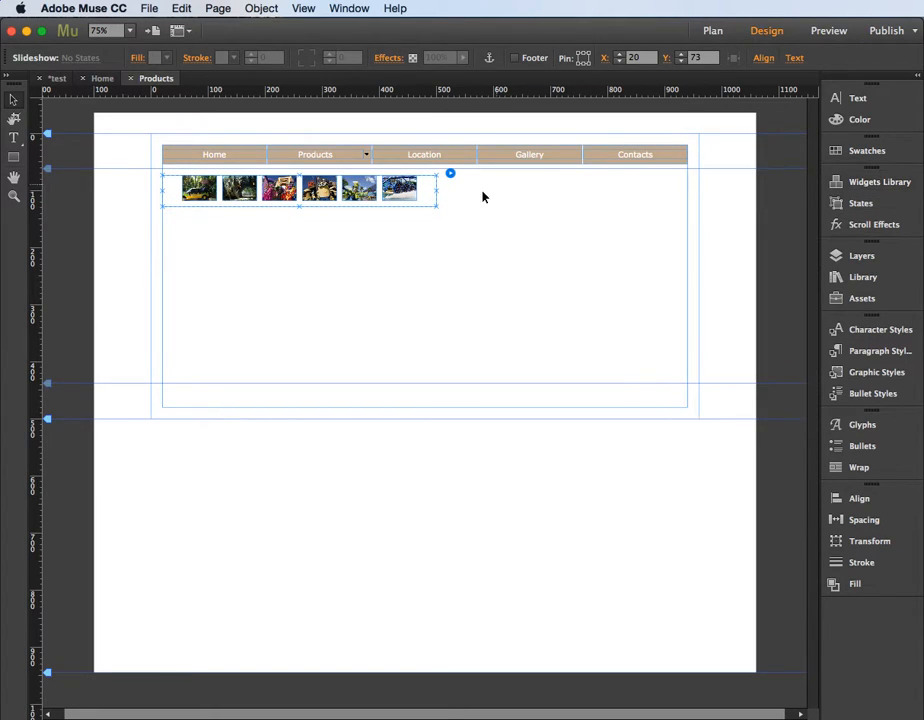
{"action": "mouse_move", "coordinate": [410, 200]}
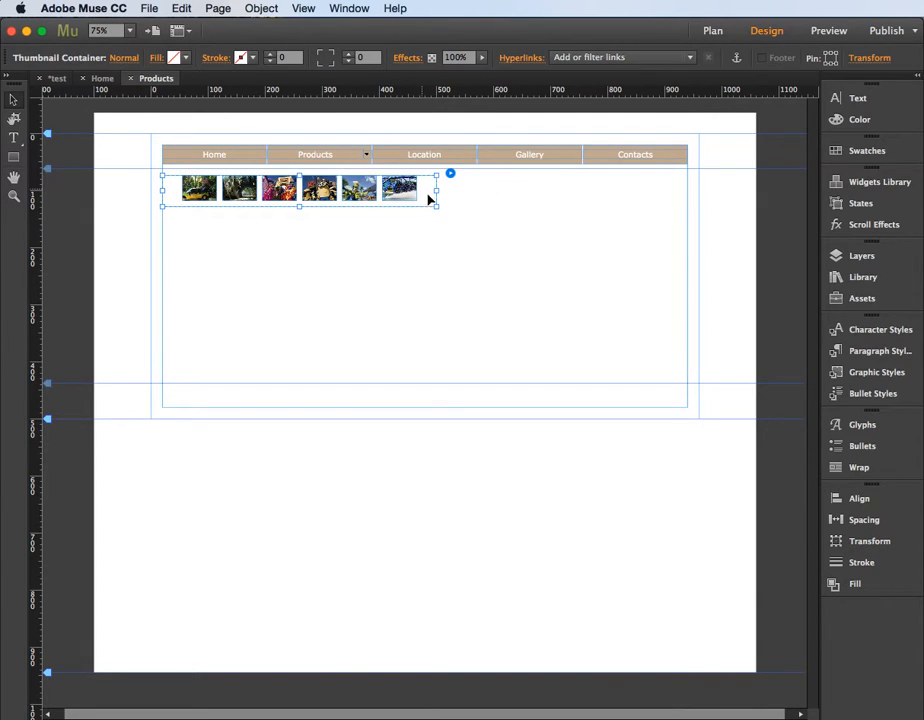
Stretch the thumbnail container across the content width and make it taller
{"action": "left_click_drag", "start_coordinate": [436, 204], "coordinate": [664, 272]}
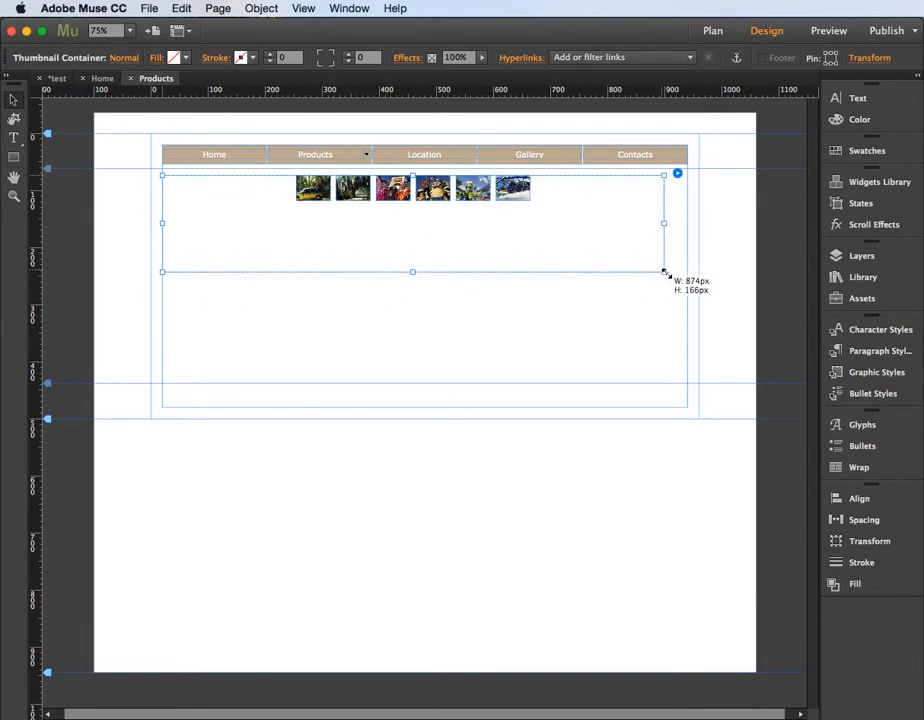
{"action": "left_click_drag", "start_coordinate": [664, 272], "coordinate": [688, 280]}
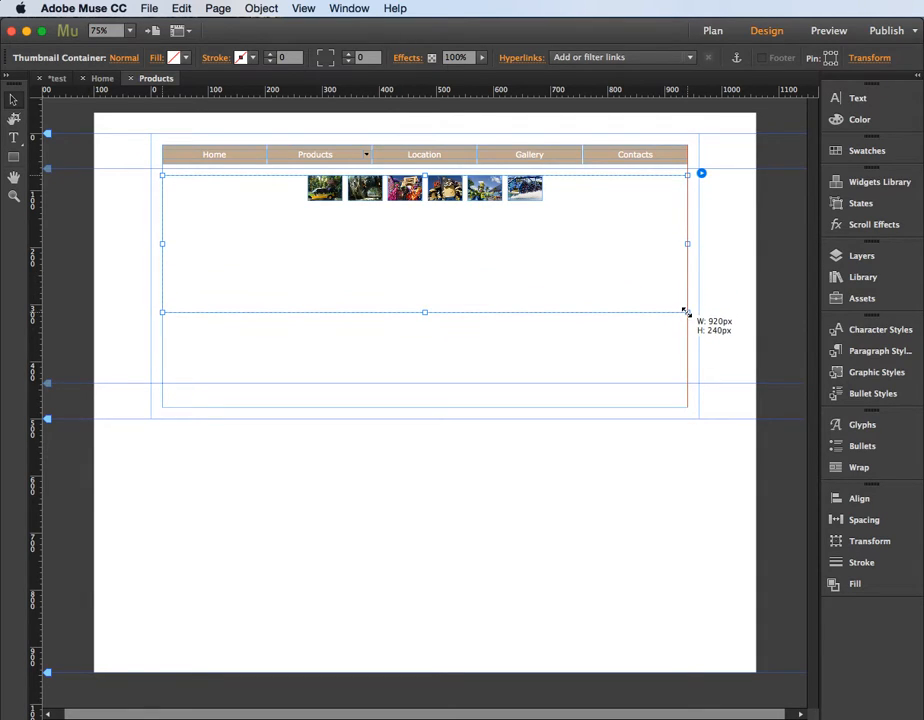
Enlarge the thumbnails so the six ride photos form a 3x2 grid
{"action": "left_click", "coordinate": [324, 188]}
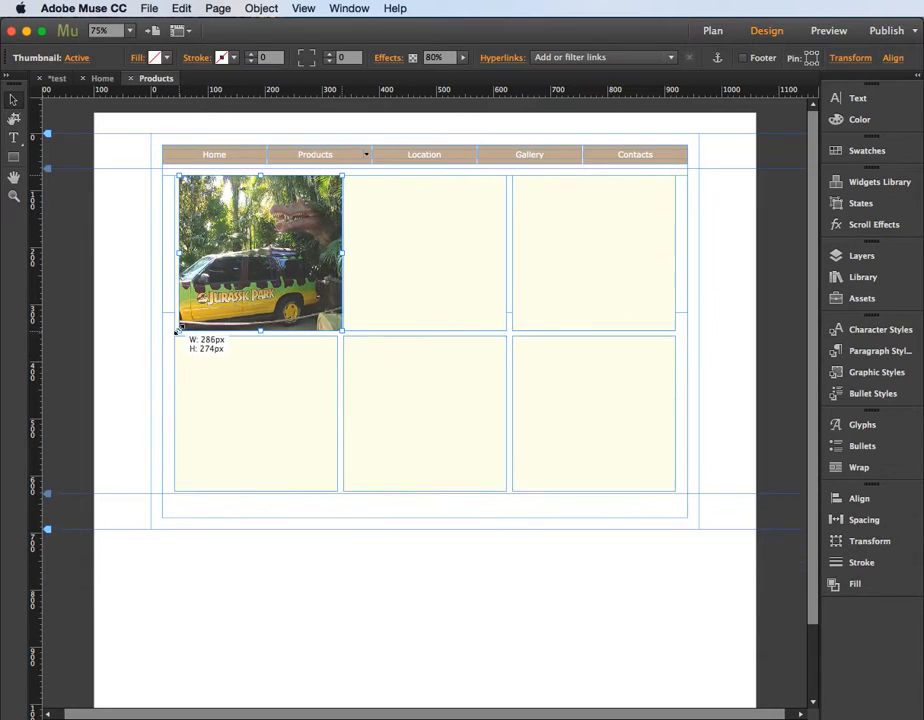
{"action": "left_click_drag", "start_coordinate": [260, 332], "coordinate": [260, 318]}
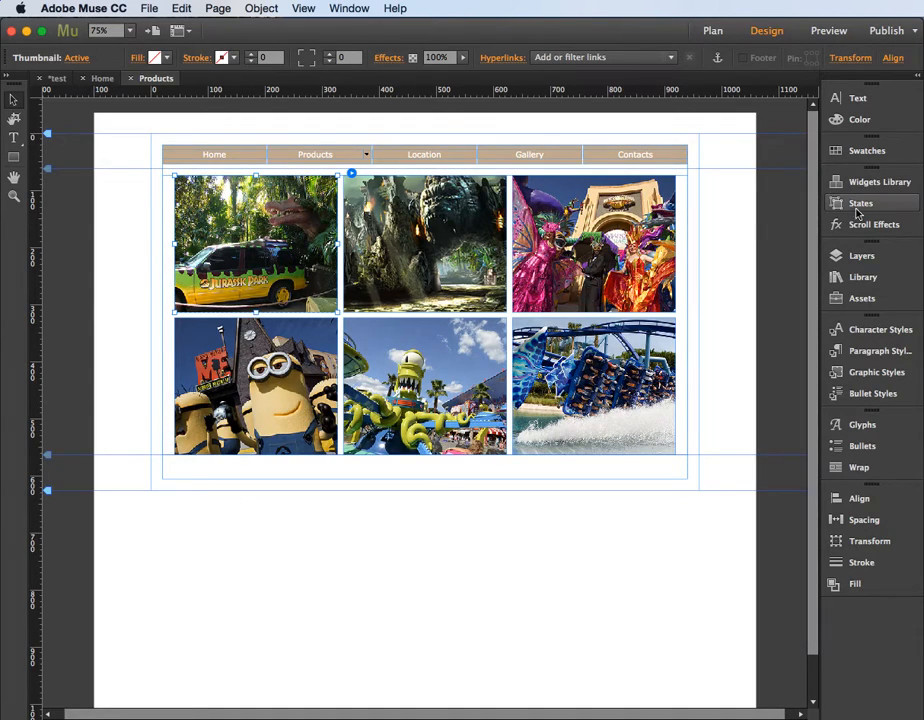
Lower the thumbnails' opacity in their Normal state so the grid looks faded
{"action": "left_click", "coordinate": [860, 204]}
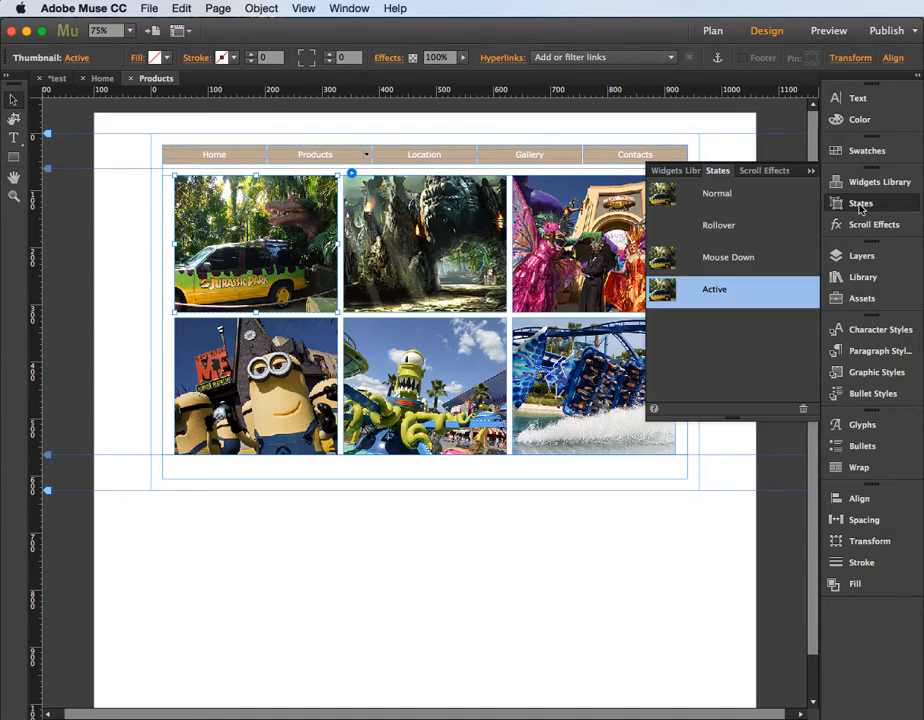
{"action": "left_click", "coordinate": [716, 192]}
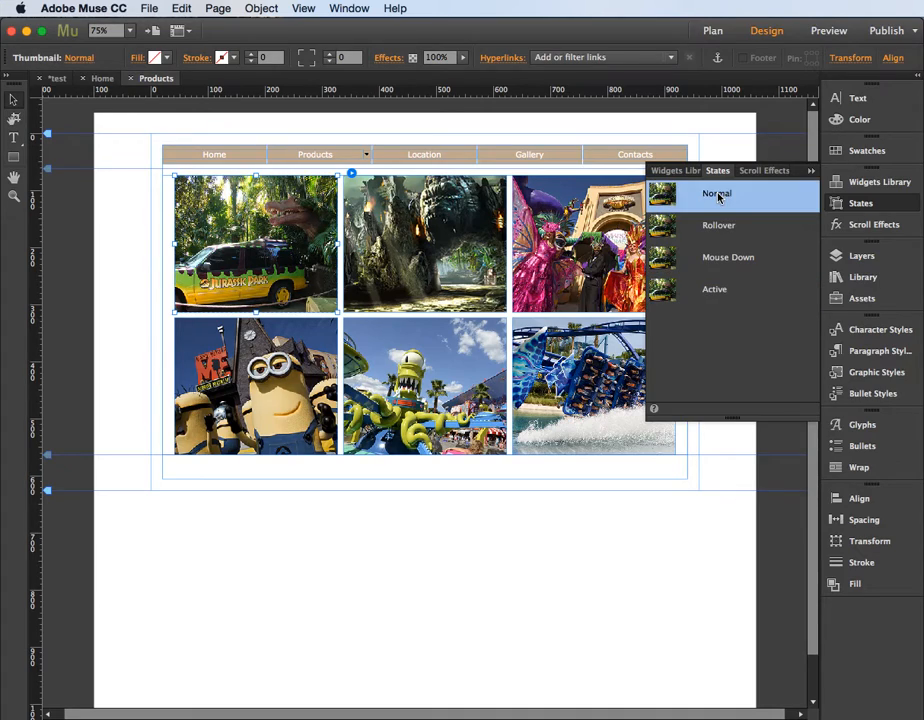
{"action": "mouse_move", "coordinate": [464, 56]}
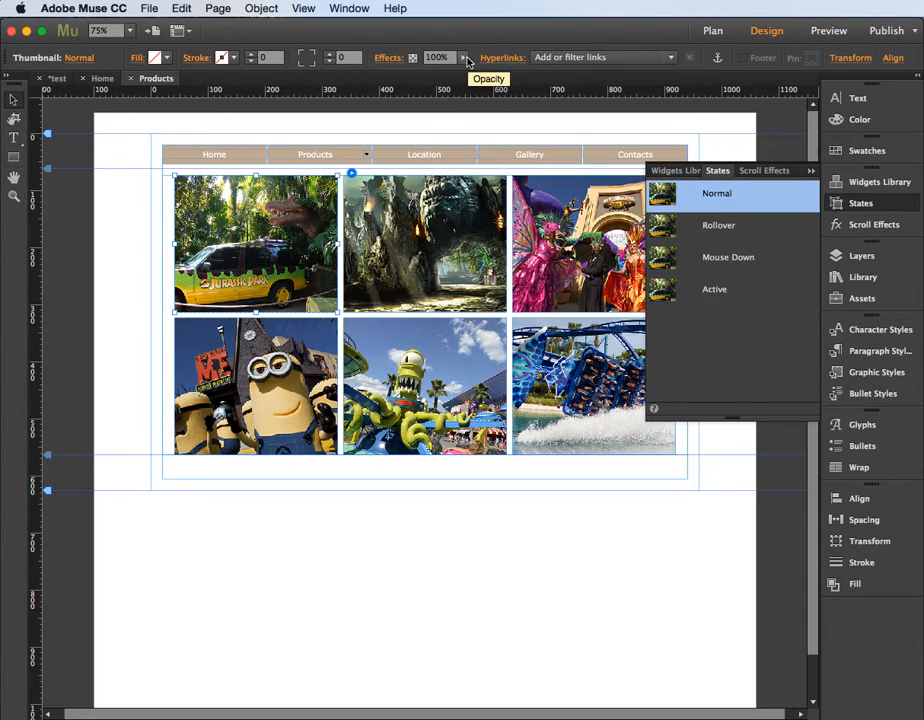
{"action": "left_click", "coordinate": [436, 56]}
{"action": "type", "text": "50"}
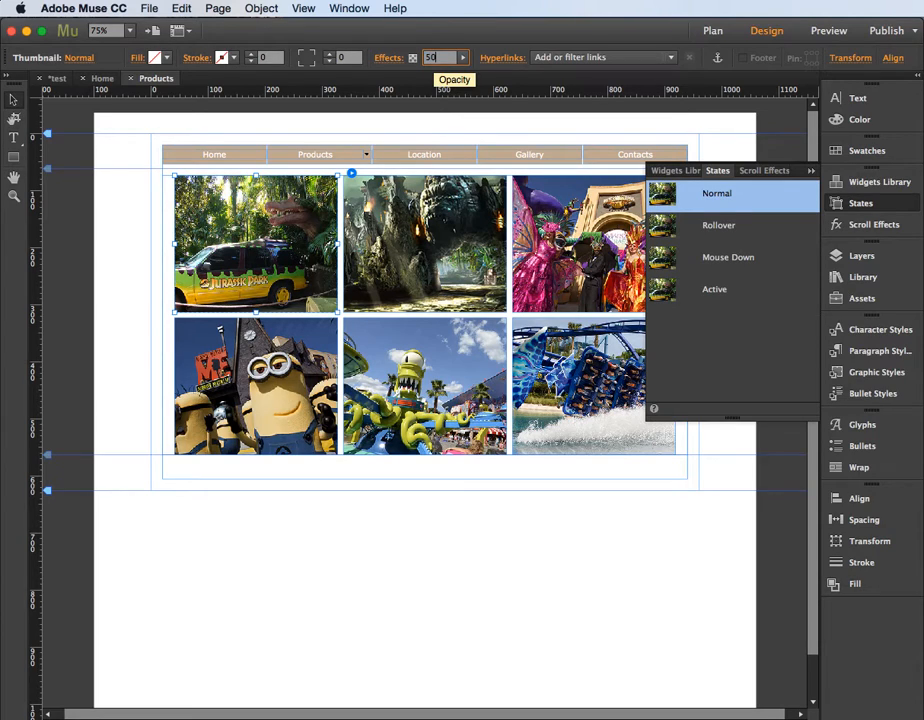
Confirm the Rollover state stays at 100% opacity and view the whole faded grid
{"action": "left_click", "coordinate": [718, 224]}
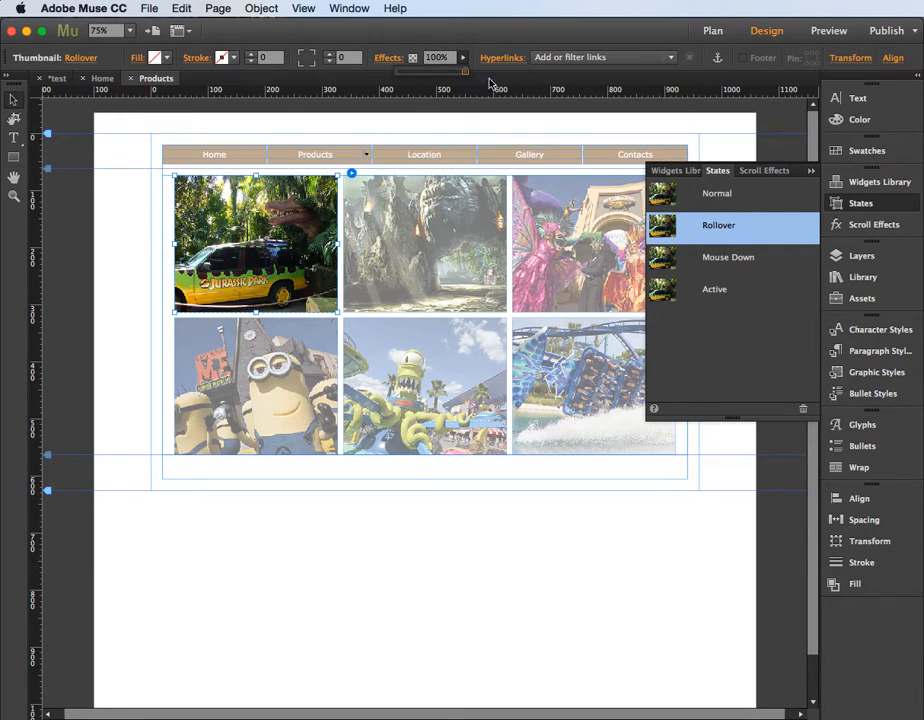
{"action": "left_click", "coordinate": [716, 192]}
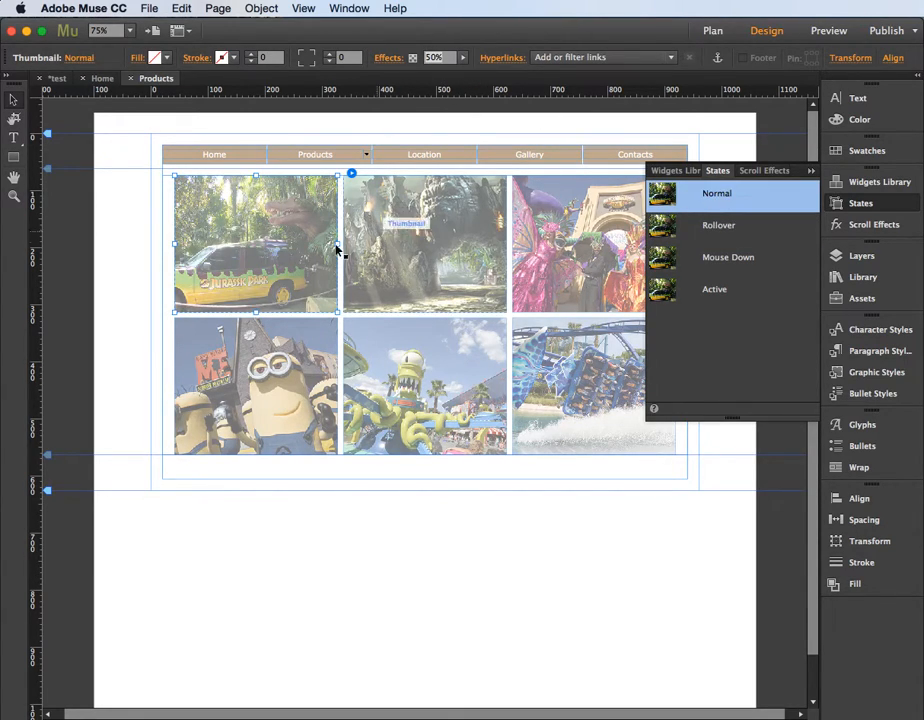
{"action": "left_click", "coordinate": [720, 224]}
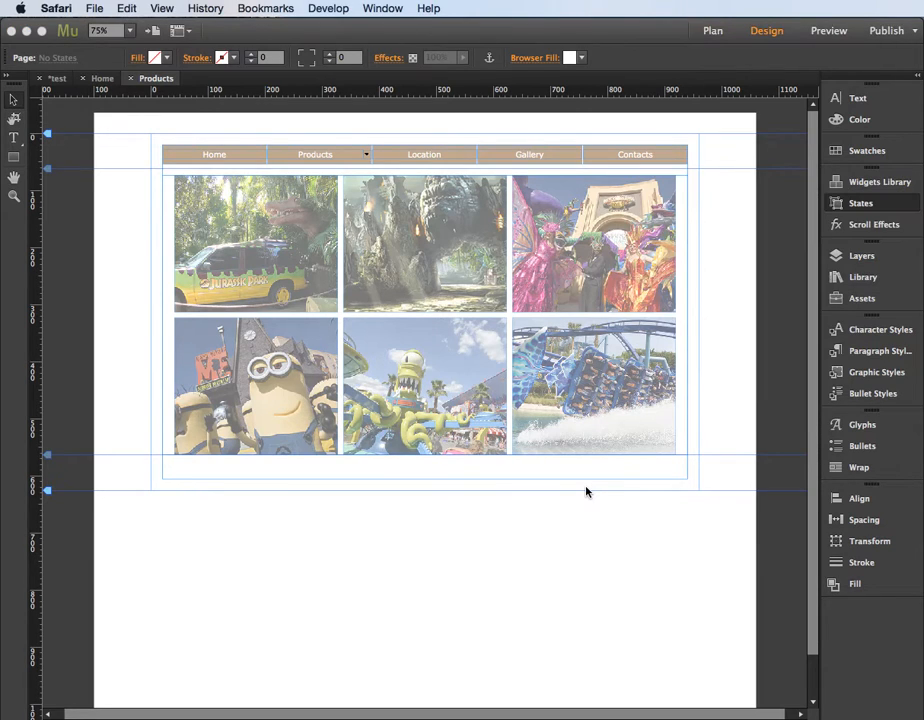
Preview the page in Safari and hover a thumbnail to see it brighten
{"action": "left_click", "coordinate": [828, 30]}
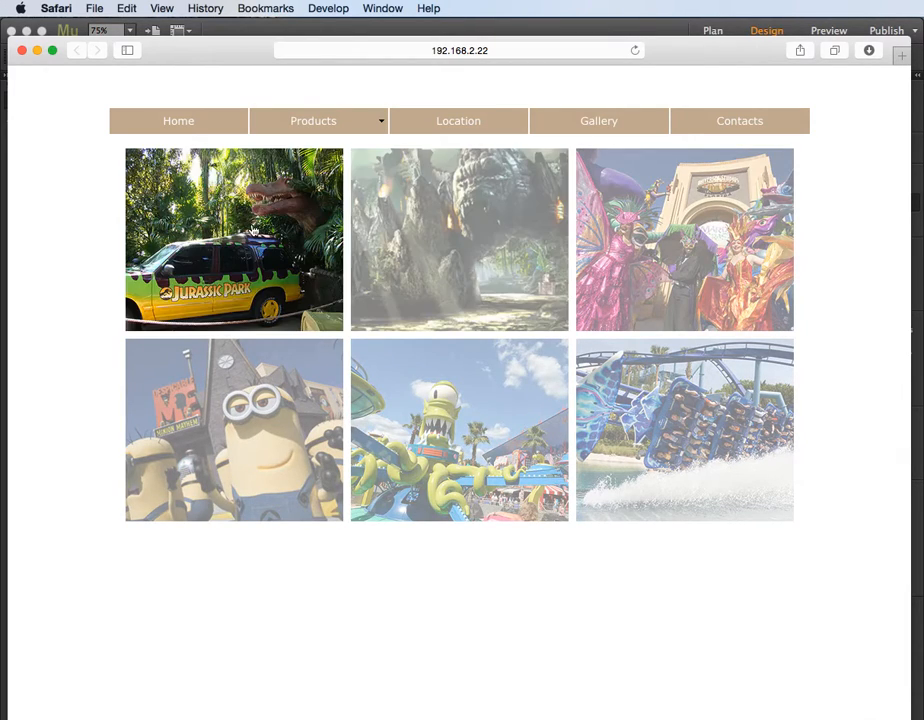
{"action": "left_click", "coordinate": [232, 240]}
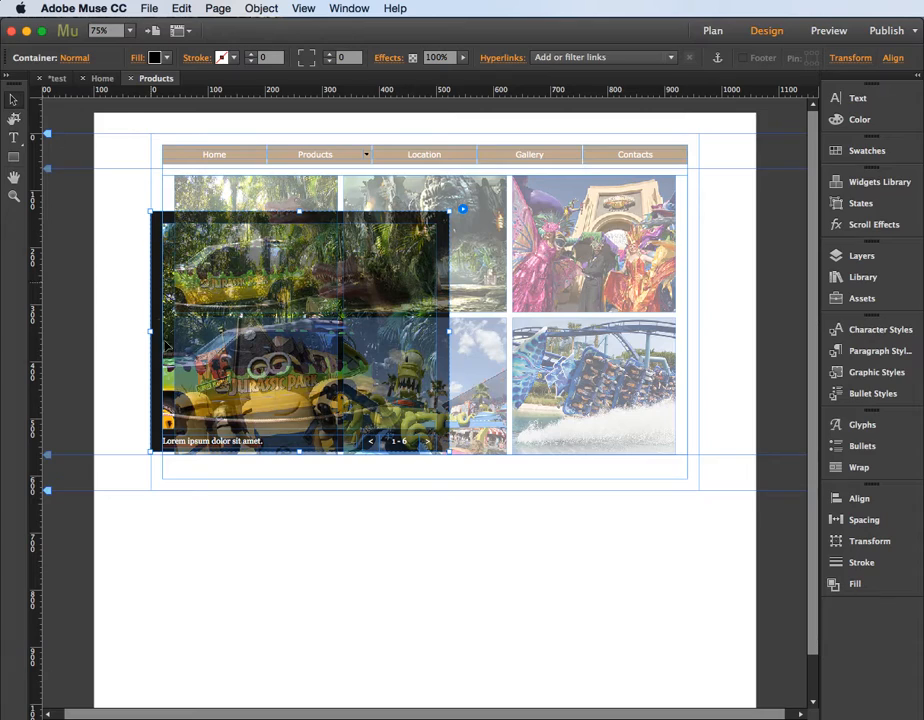
{"action": "mouse_move", "coordinate": [204, 444]}
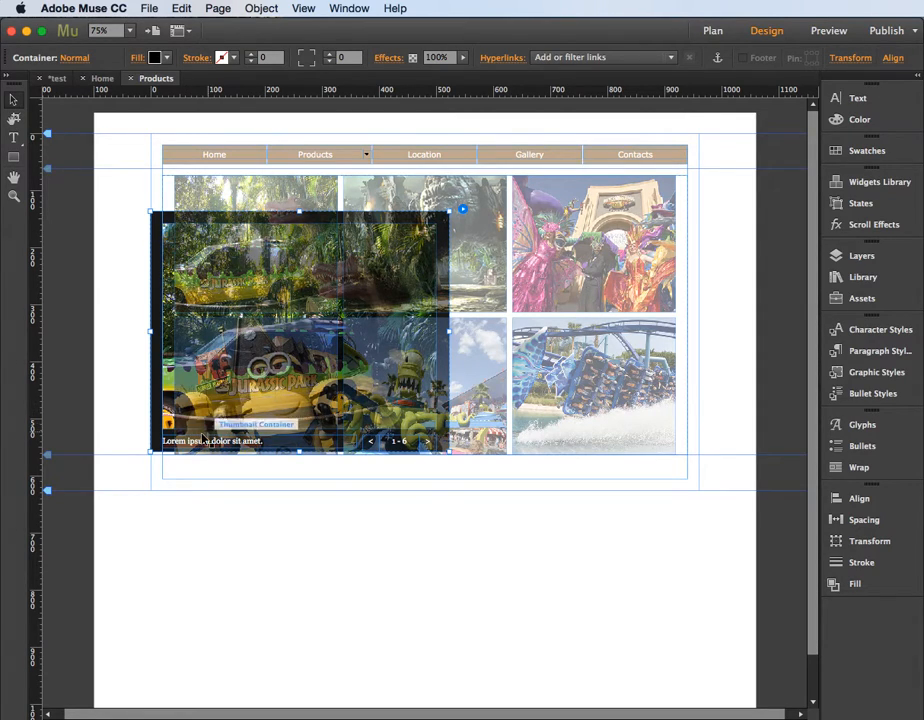
Select the lightbox's large captioned picture container to move it below the grid
{"action": "left_click", "coordinate": [210, 440]}
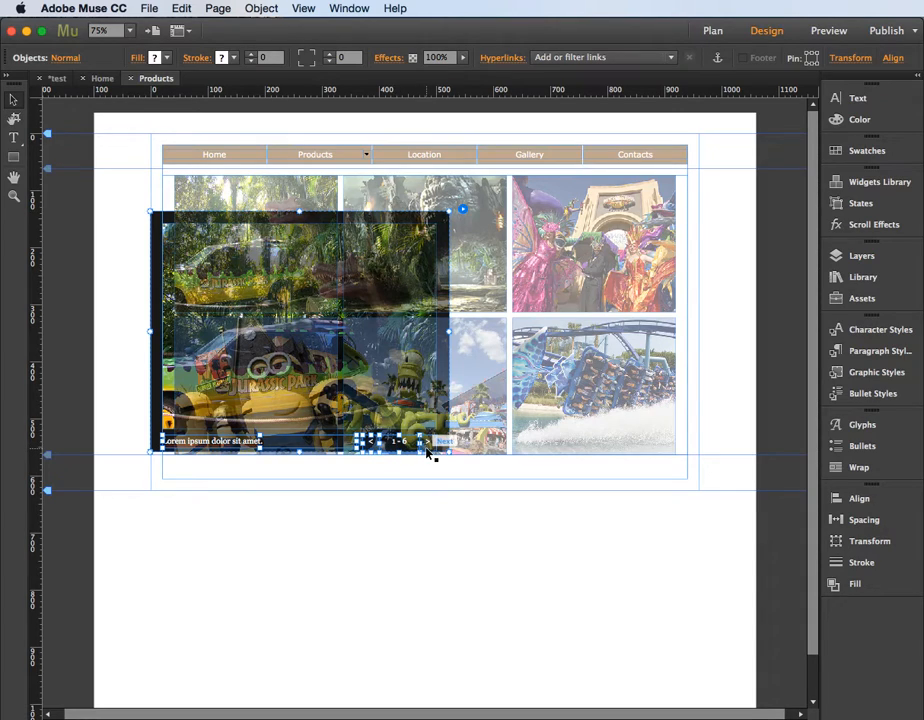
{"action": "left_click", "coordinate": [428, 442]}
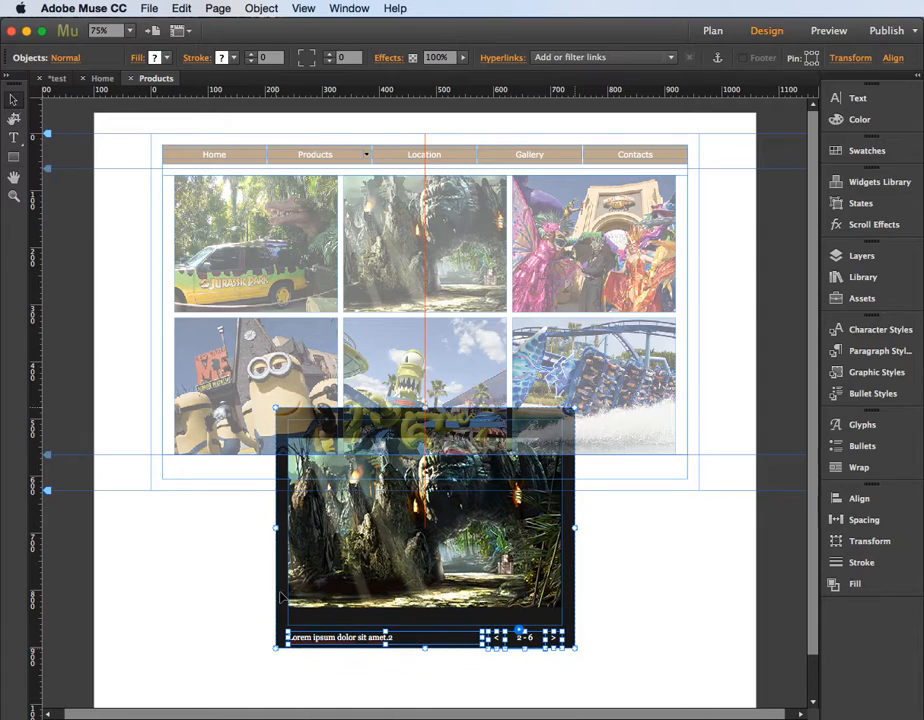
{"action": "mouse_move", "coordinate": [616, 550]}
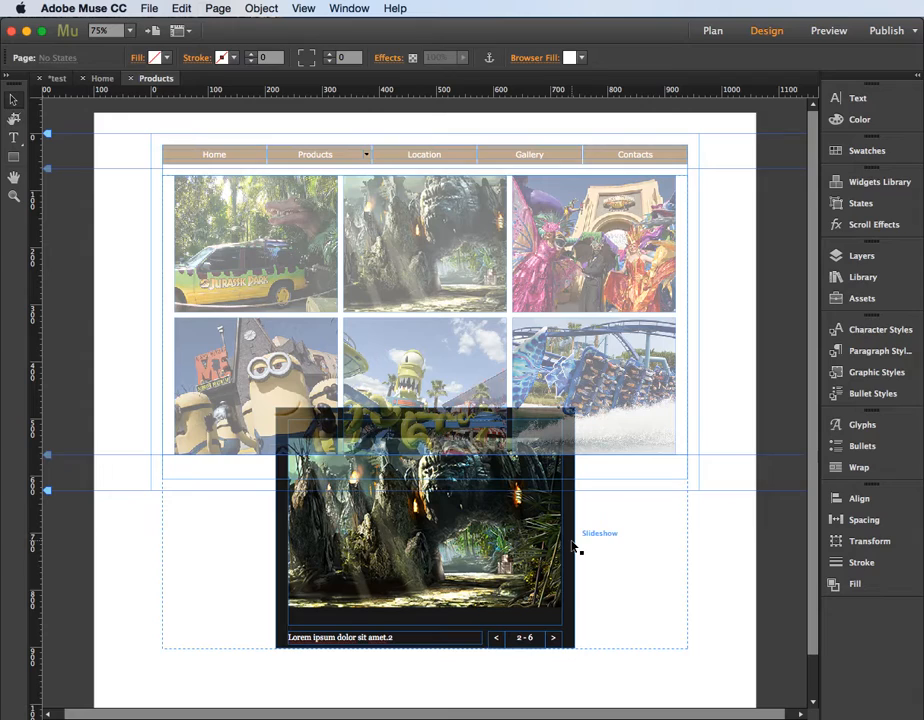
Lower the lightbox backdrop's fill opacity with the Fill panel slider and preview the result
{"action": "left_click", "coordinate": [424, 530]}
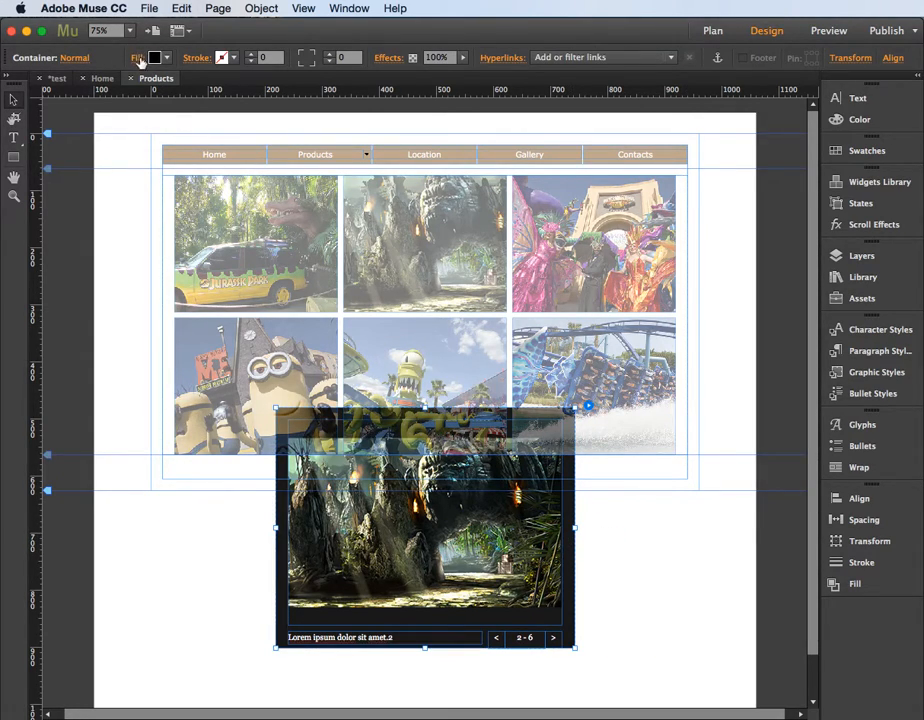
{"action": "left_click", "coordinate": [136, 56]}
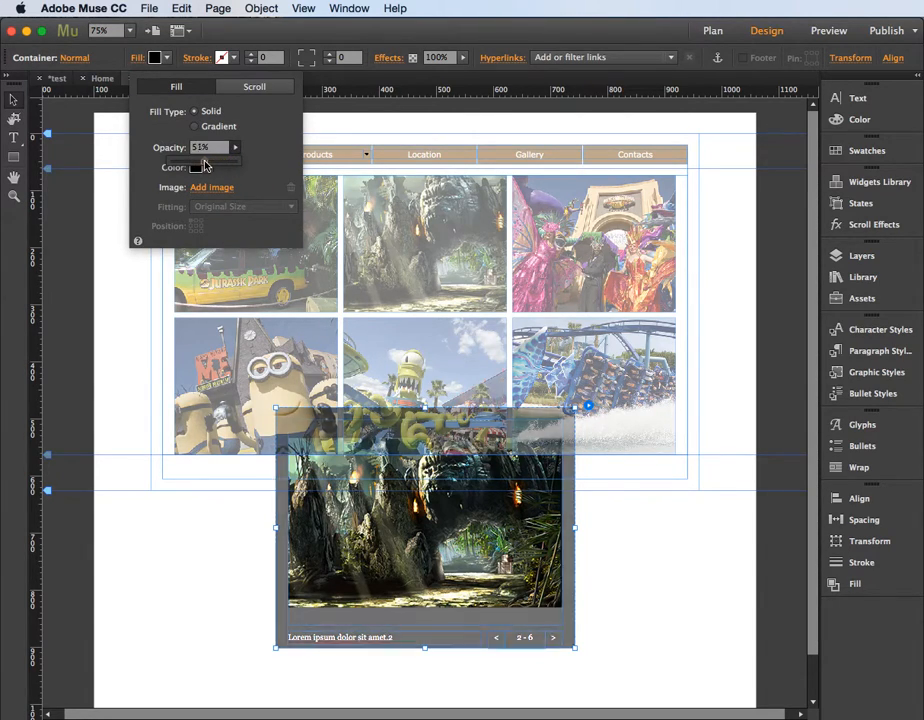
{"action": "left_click_drag", "start_coordinate": [216, 158], "coordinate": [200, 158]}
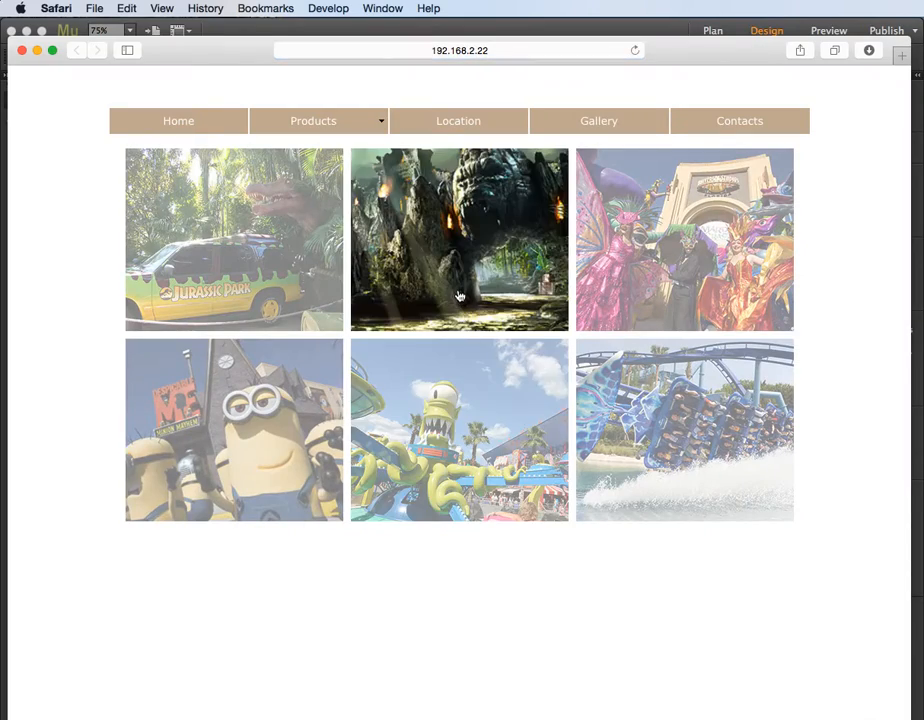
{"action": "left_click", "coordinate": [460, 240]}
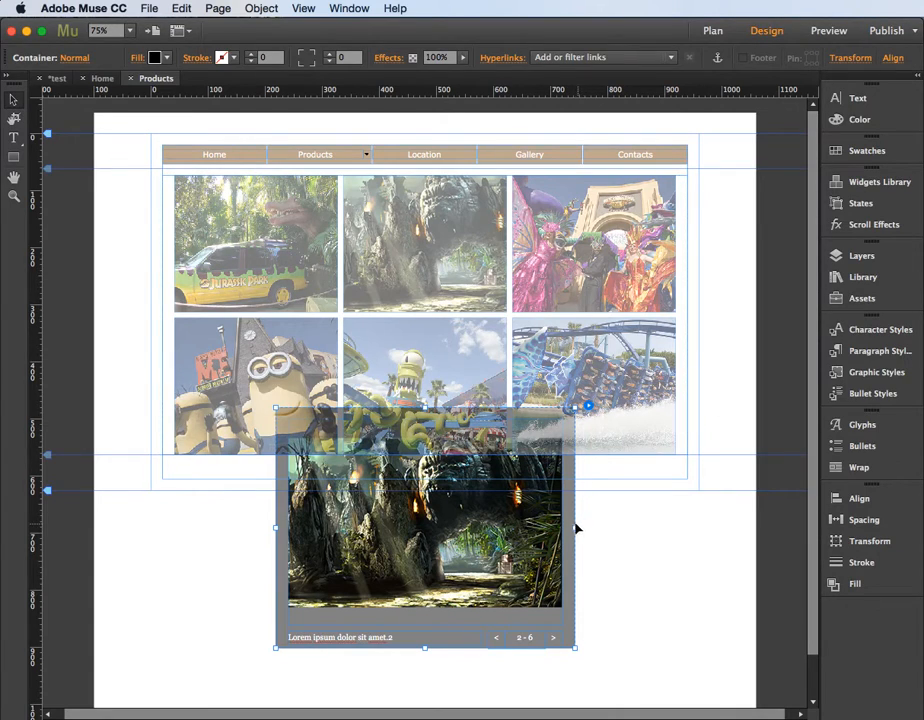
Set the lightbox backdrop's fill colour to an orange swatch and view the result
{"action": "left_click", "coordinate": [152, 56]}
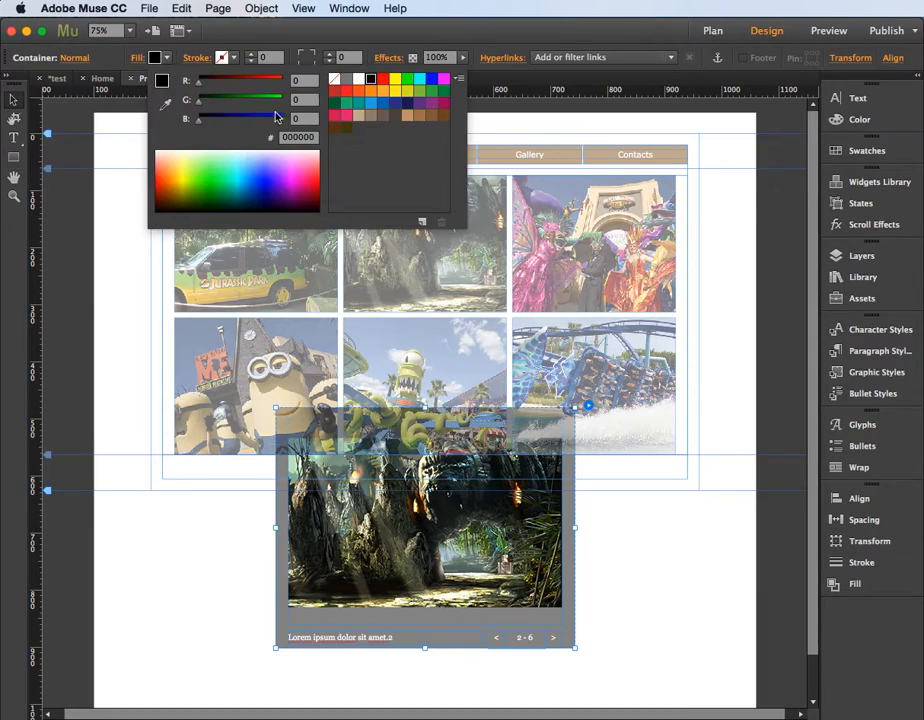
{"action": "left_click", "coordinate": [368, 92]}
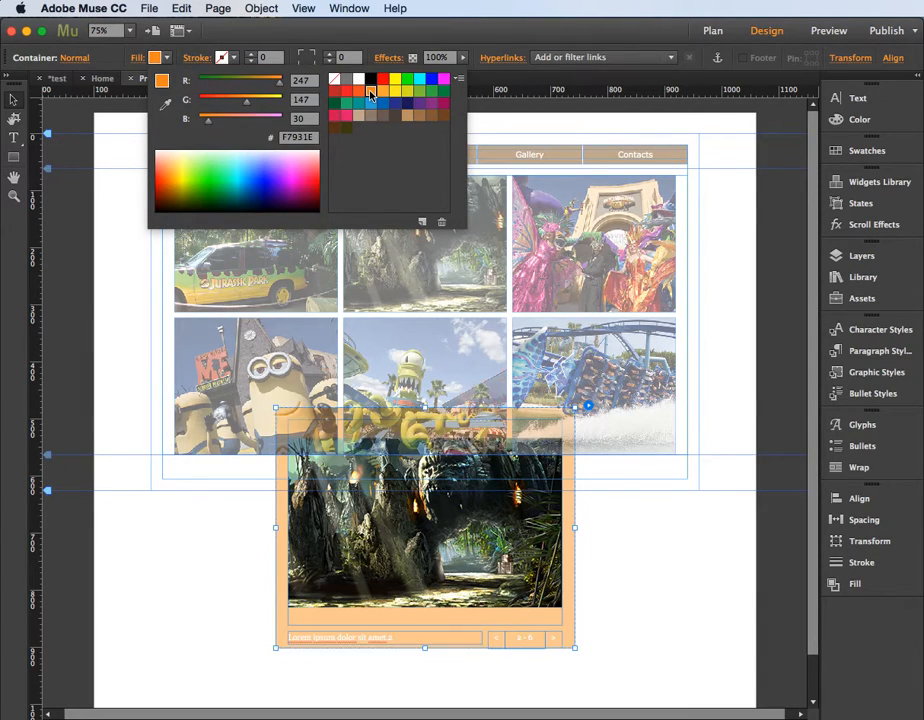
{"action": "left_click", "coordinate": [136, 56]}
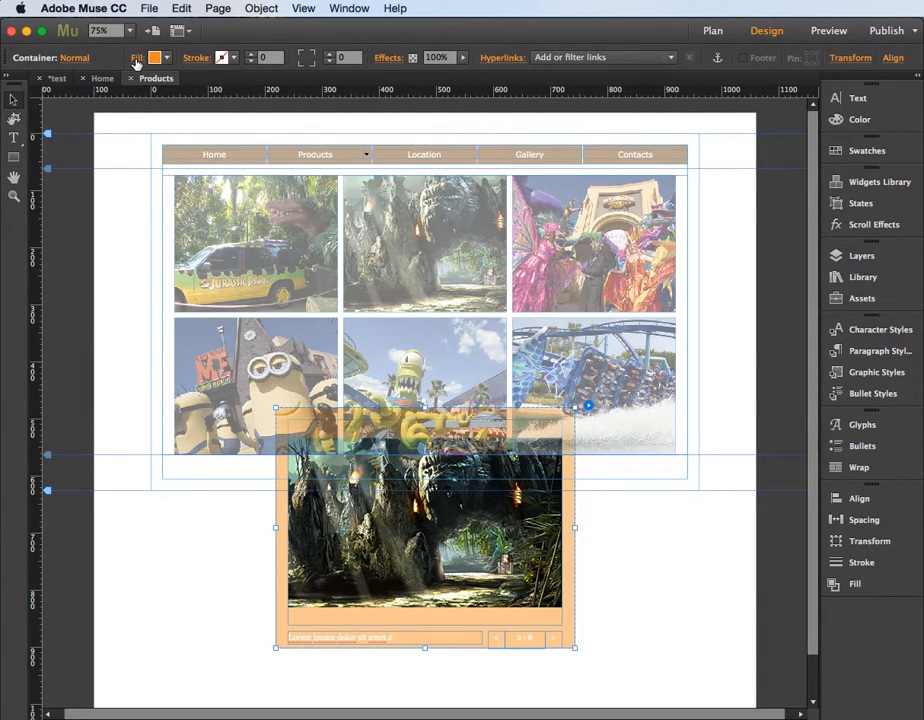
{"action": "left_click", "coordinate": [152, 56]}
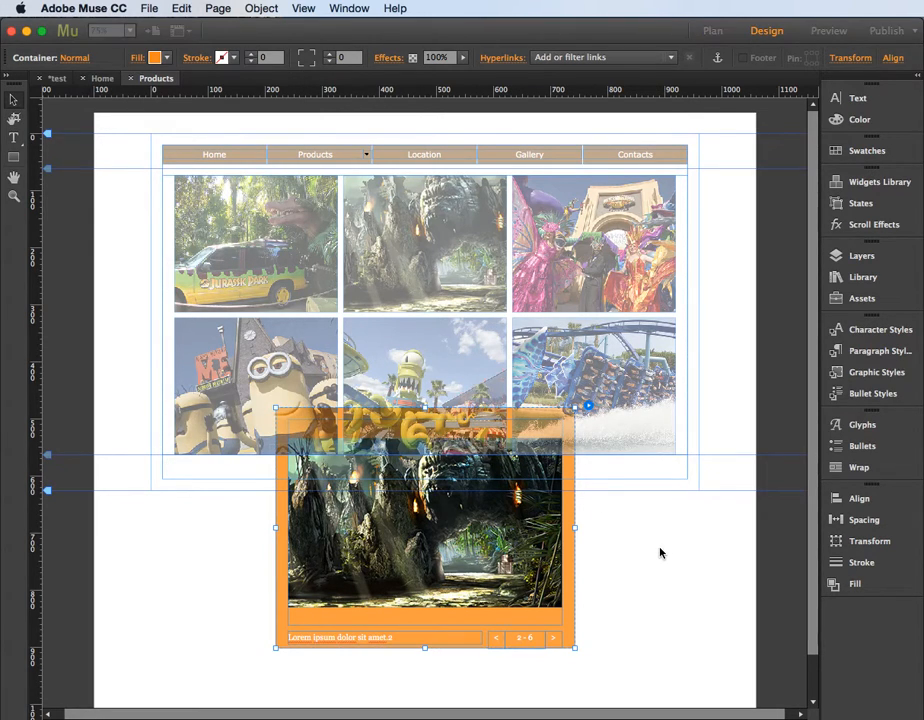
View the jungle photo in the lightbox over the orange backdrop in Safari
{"action": "left_click", "coordinate": [828, 30]}
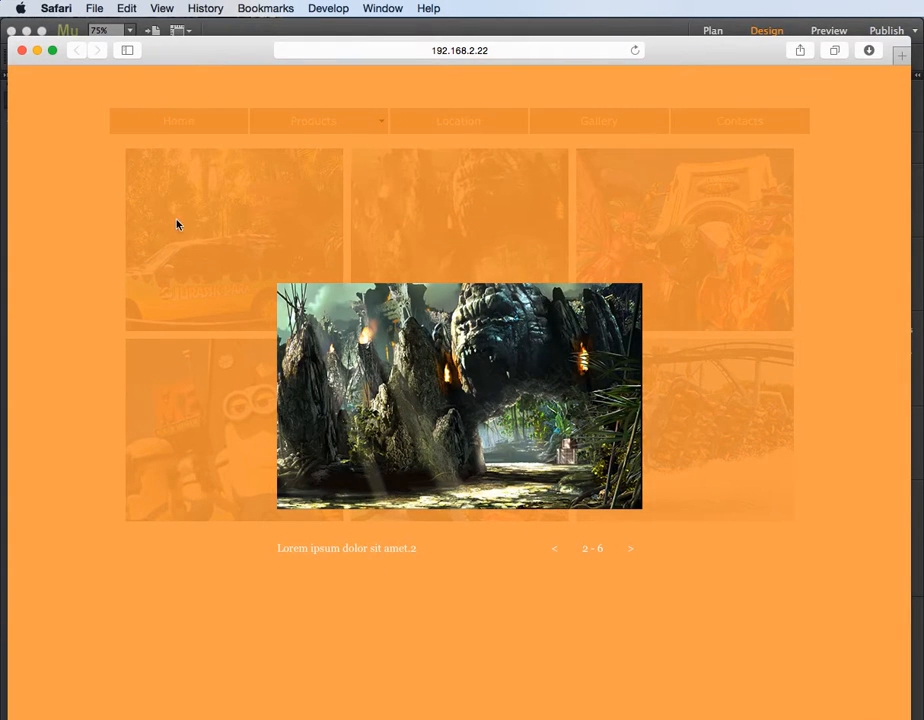
{"action": "mouse_move", "coordinate": [458, 452]}
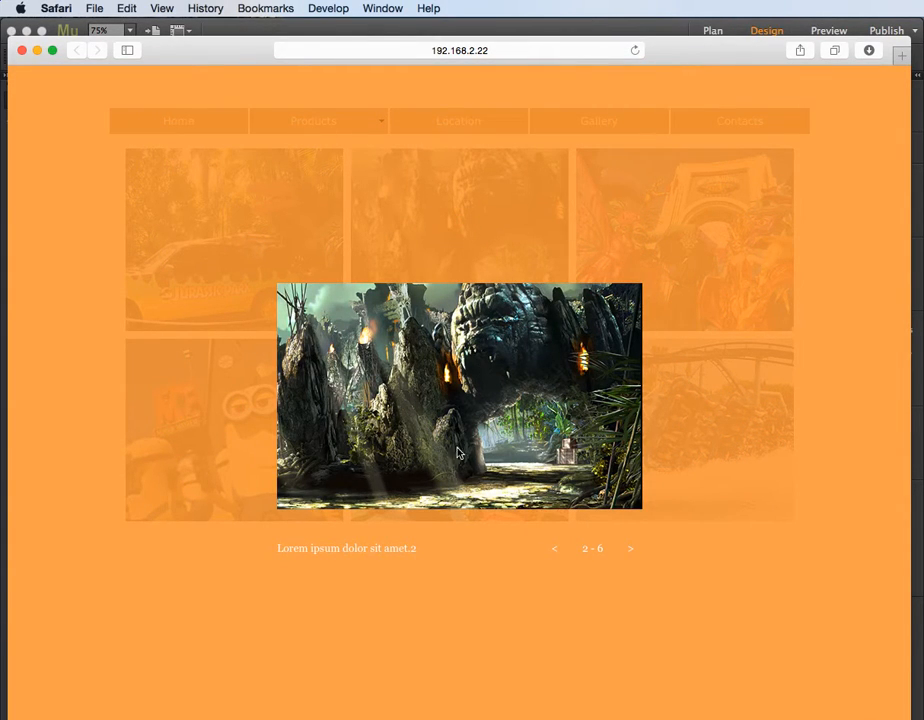